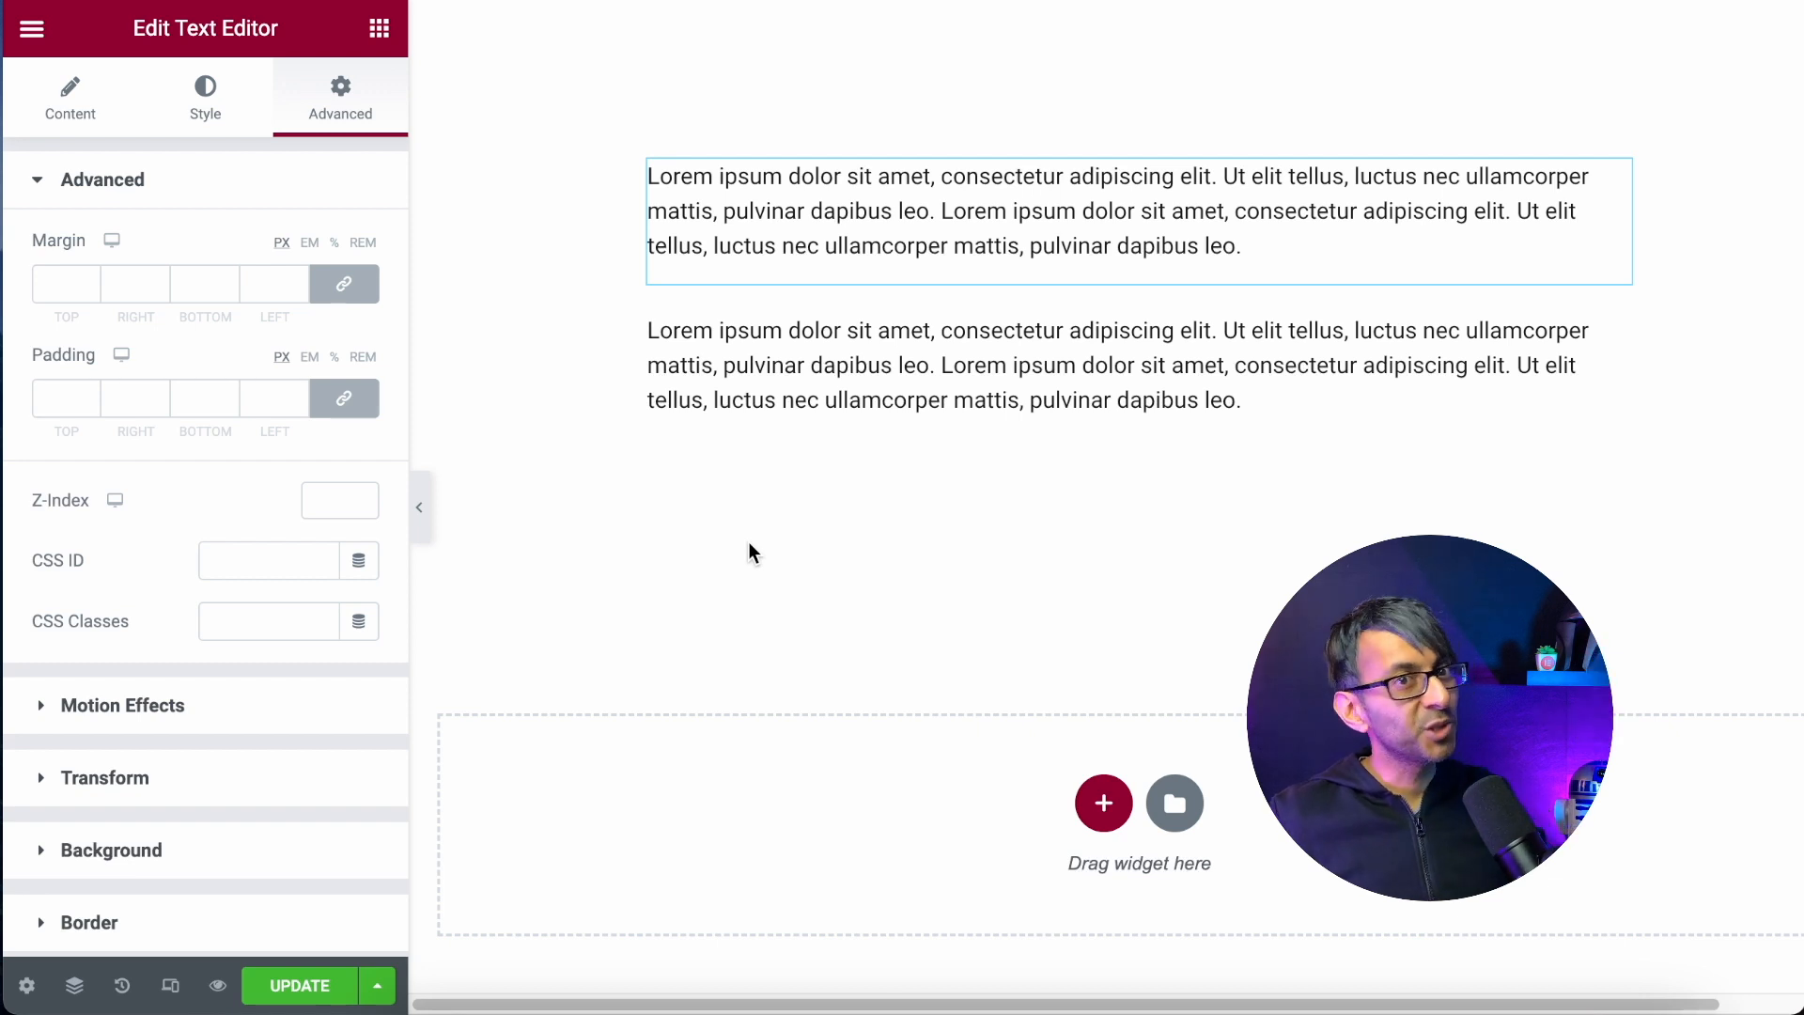
pyautogui.moveTo(1051, 250)
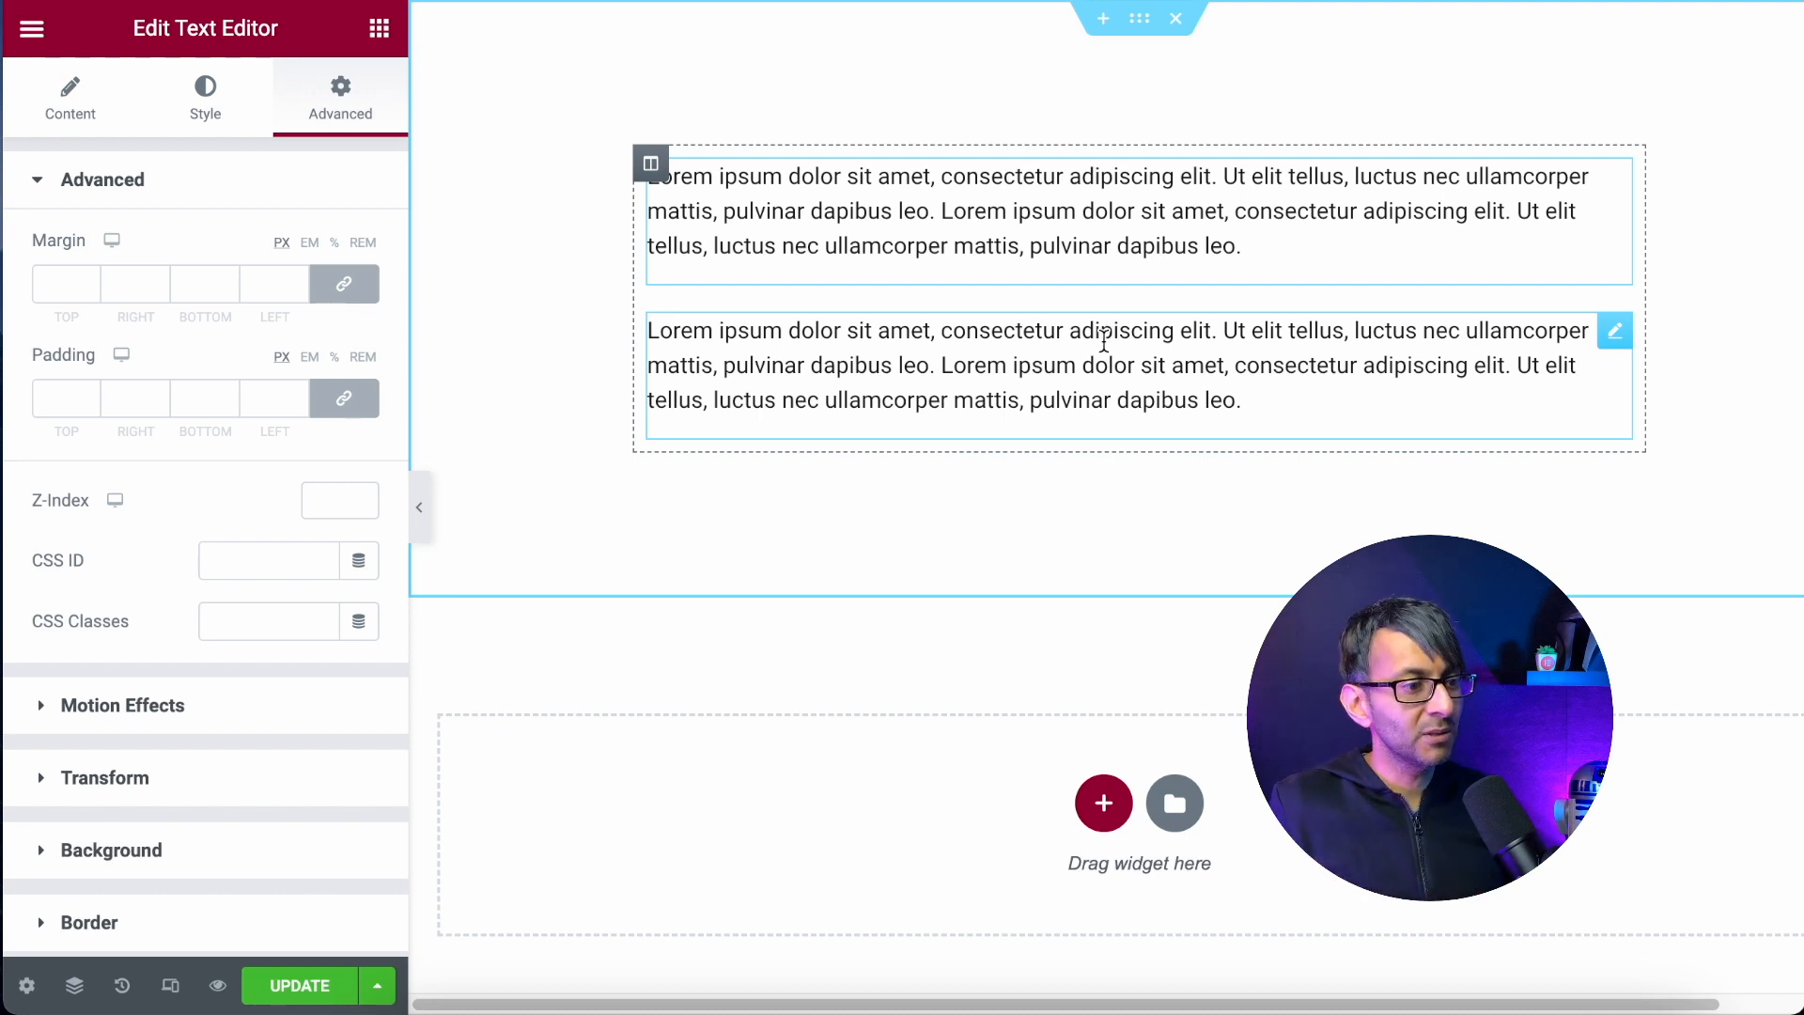
# - Open the Layout settings of the column containing both Lorem ipsum text blocks
pyautogui.click(650, 163)
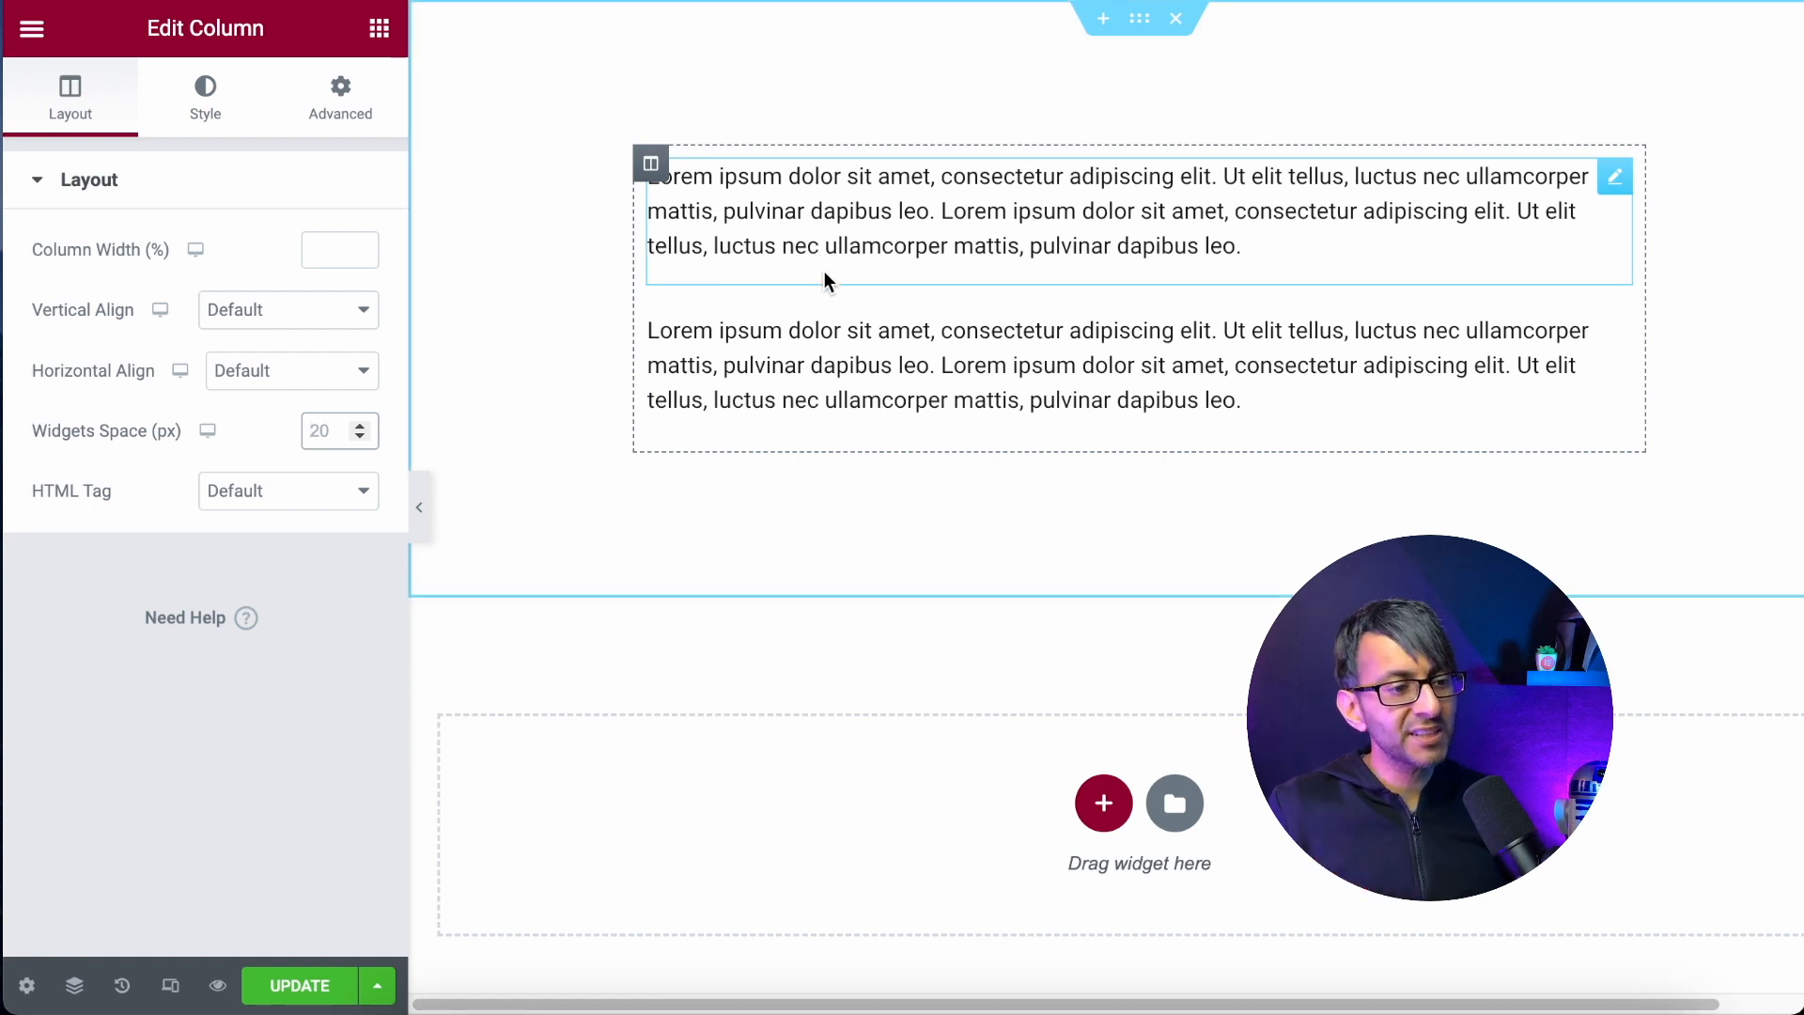
pyautogui.moveTo(848, 283)
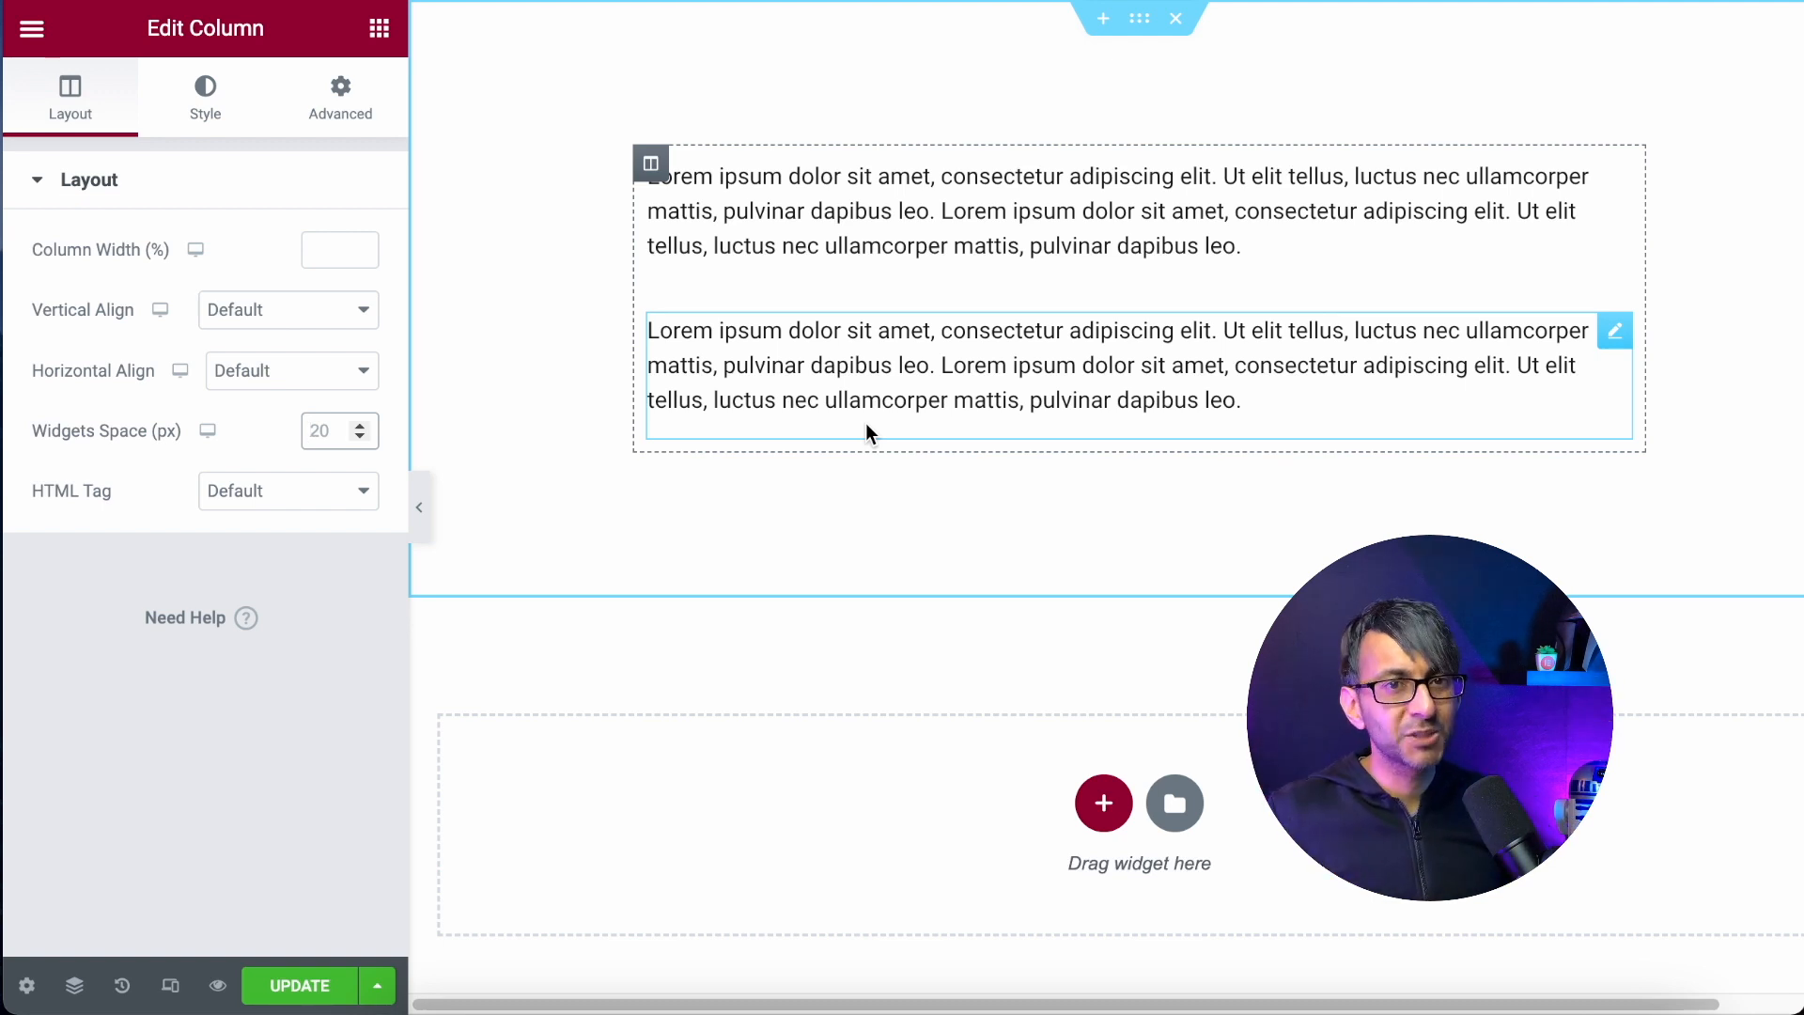
pyautogui.moveTo(977, 276)
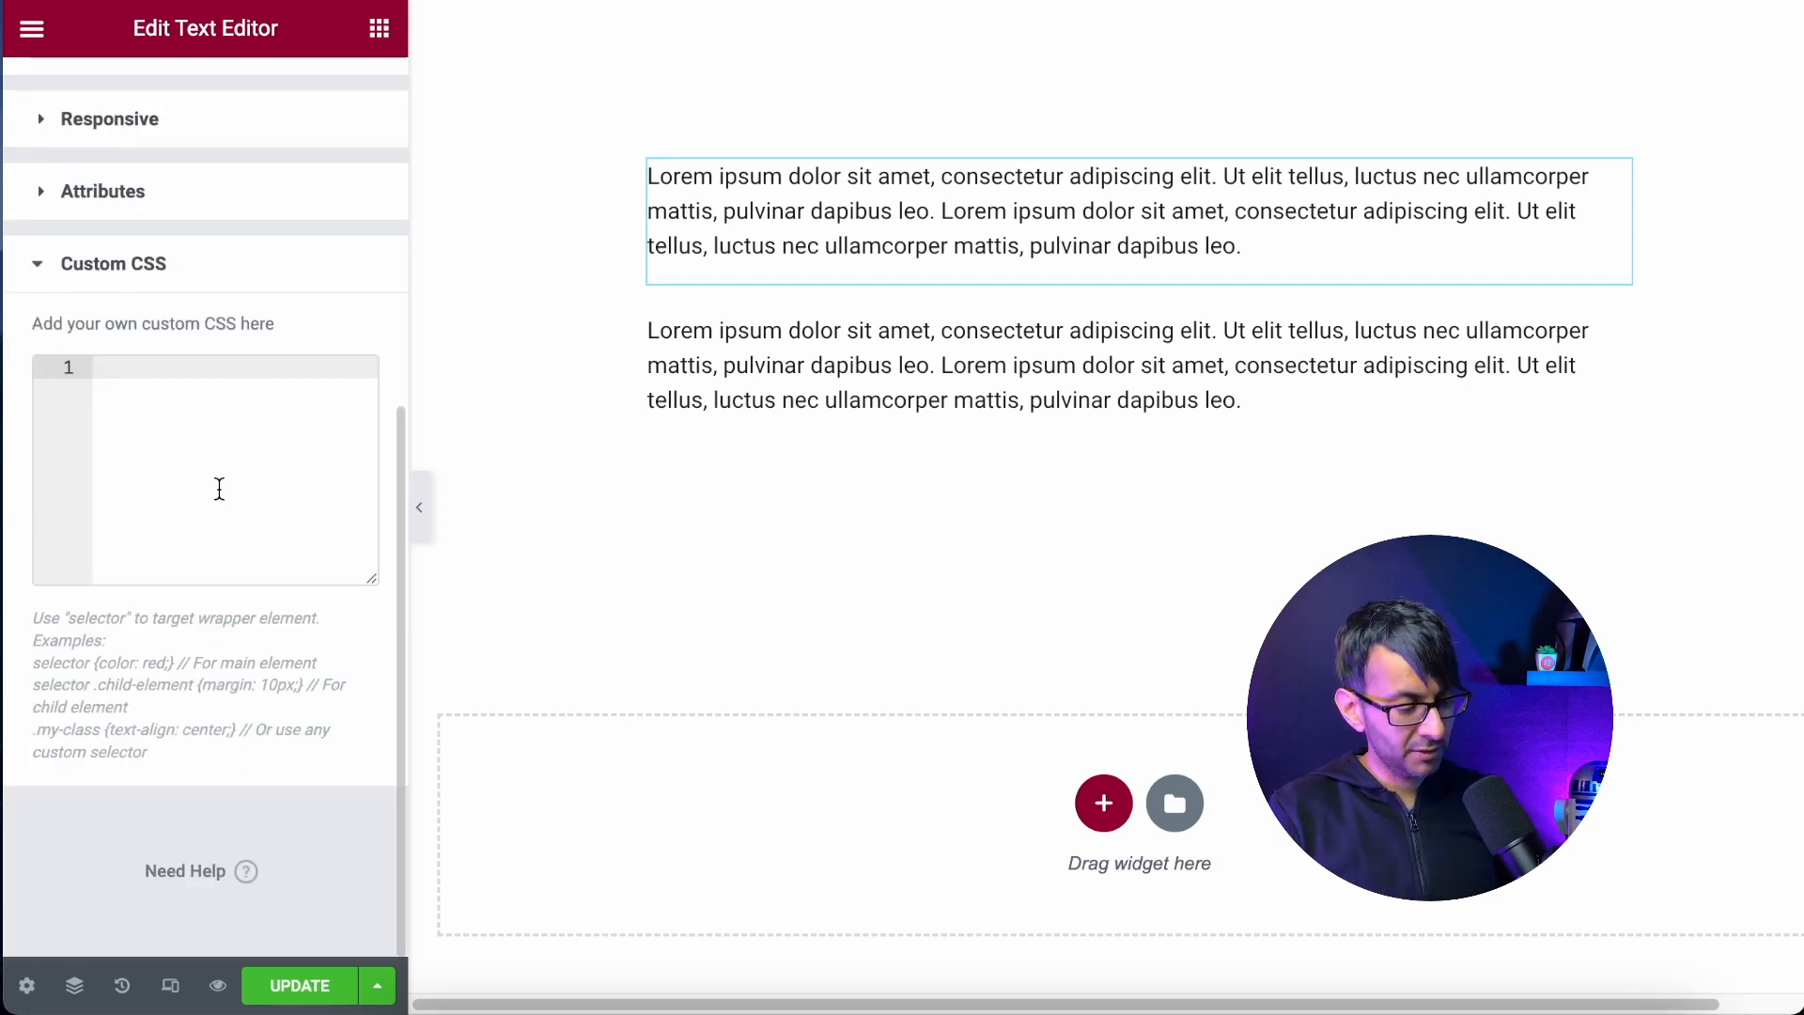
# - Enter the CSS rule .elementor-widget-text-editor p:last-child{margin-bottom:0px;} into the first text widget
pyautogui.write('.elementor-widget-text-editor p:last-child{margin-bottom:0px;}')
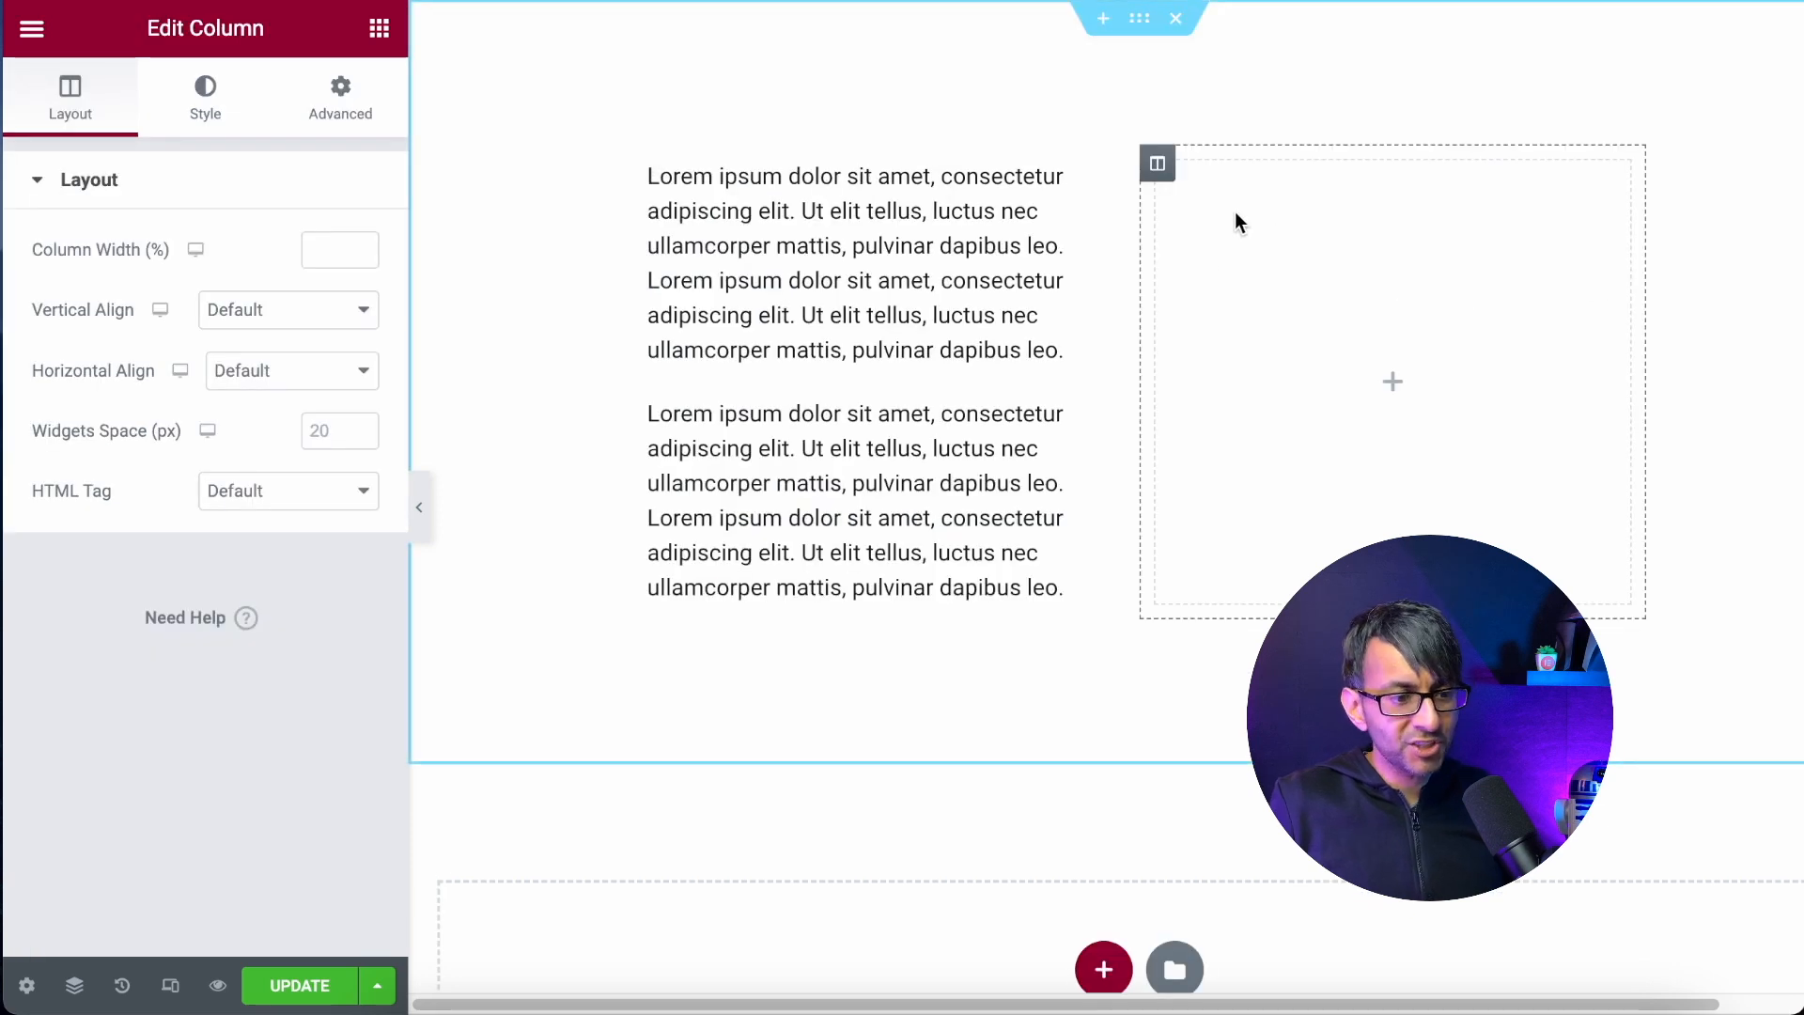
pyautogui.moveTo(1263, 260)
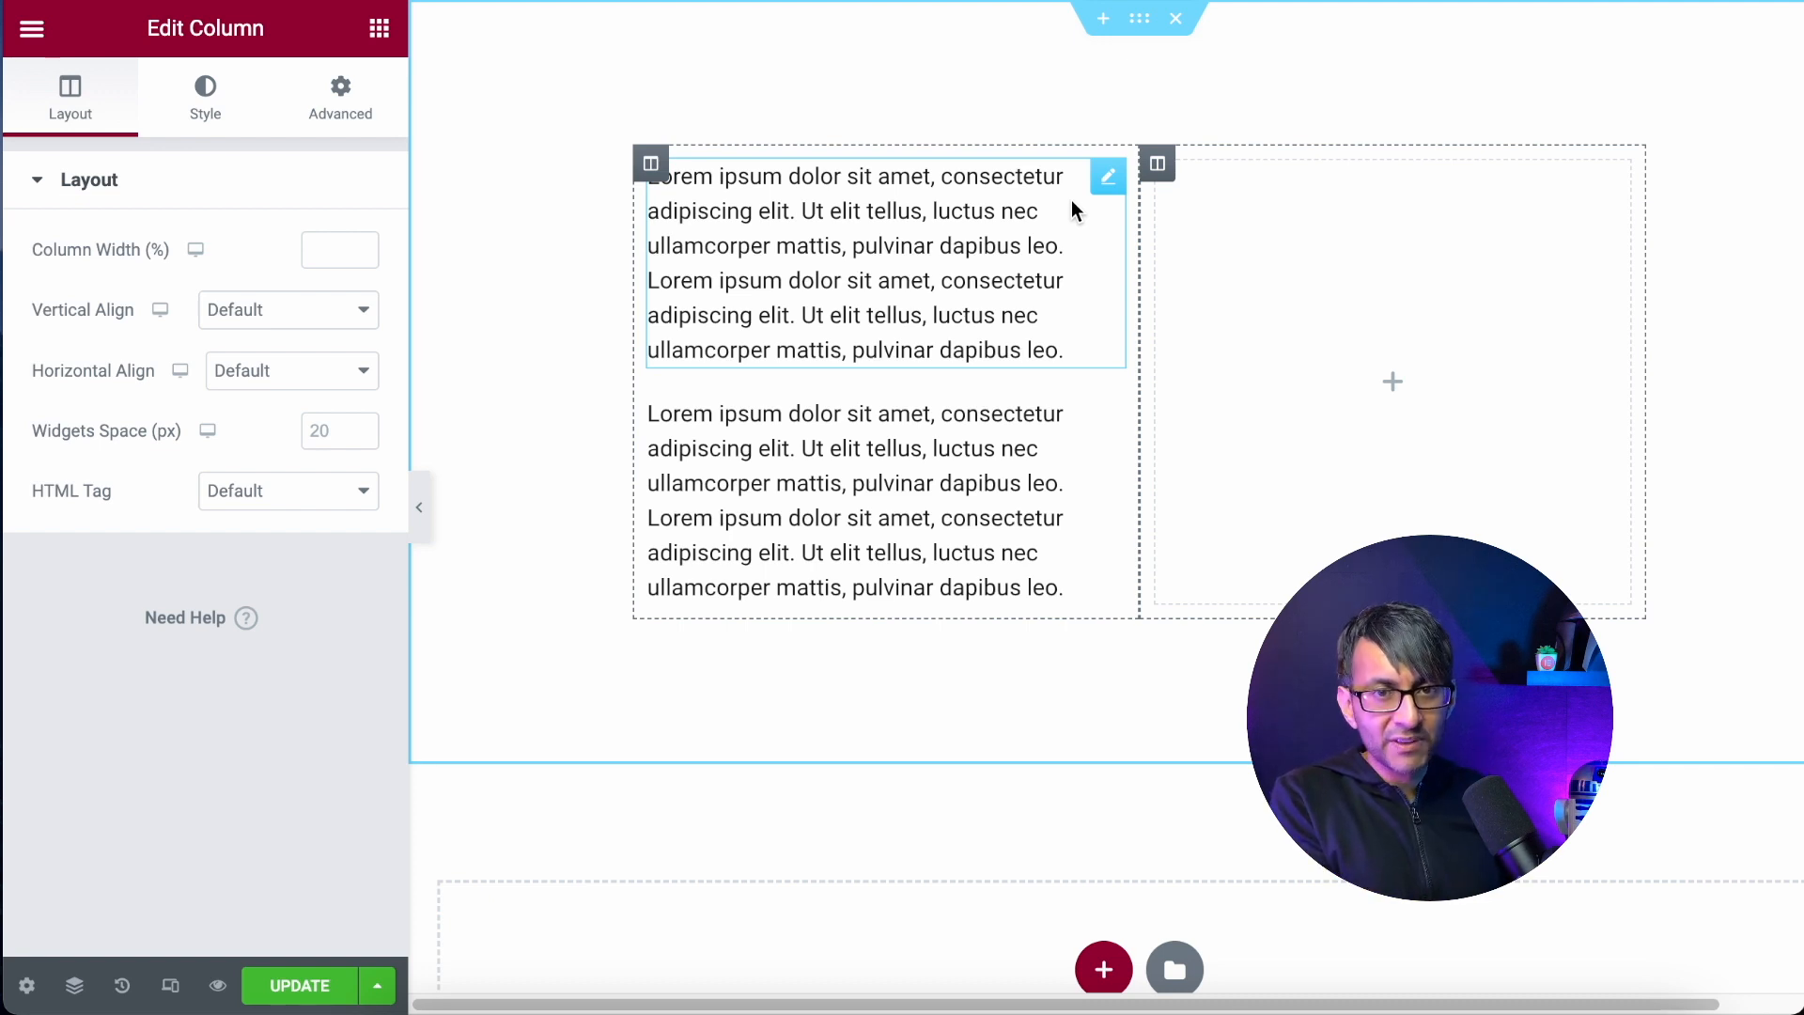
# - Show the Advanced tab of the empty column's Edit Column panel
pyautogui.click(339, 97)
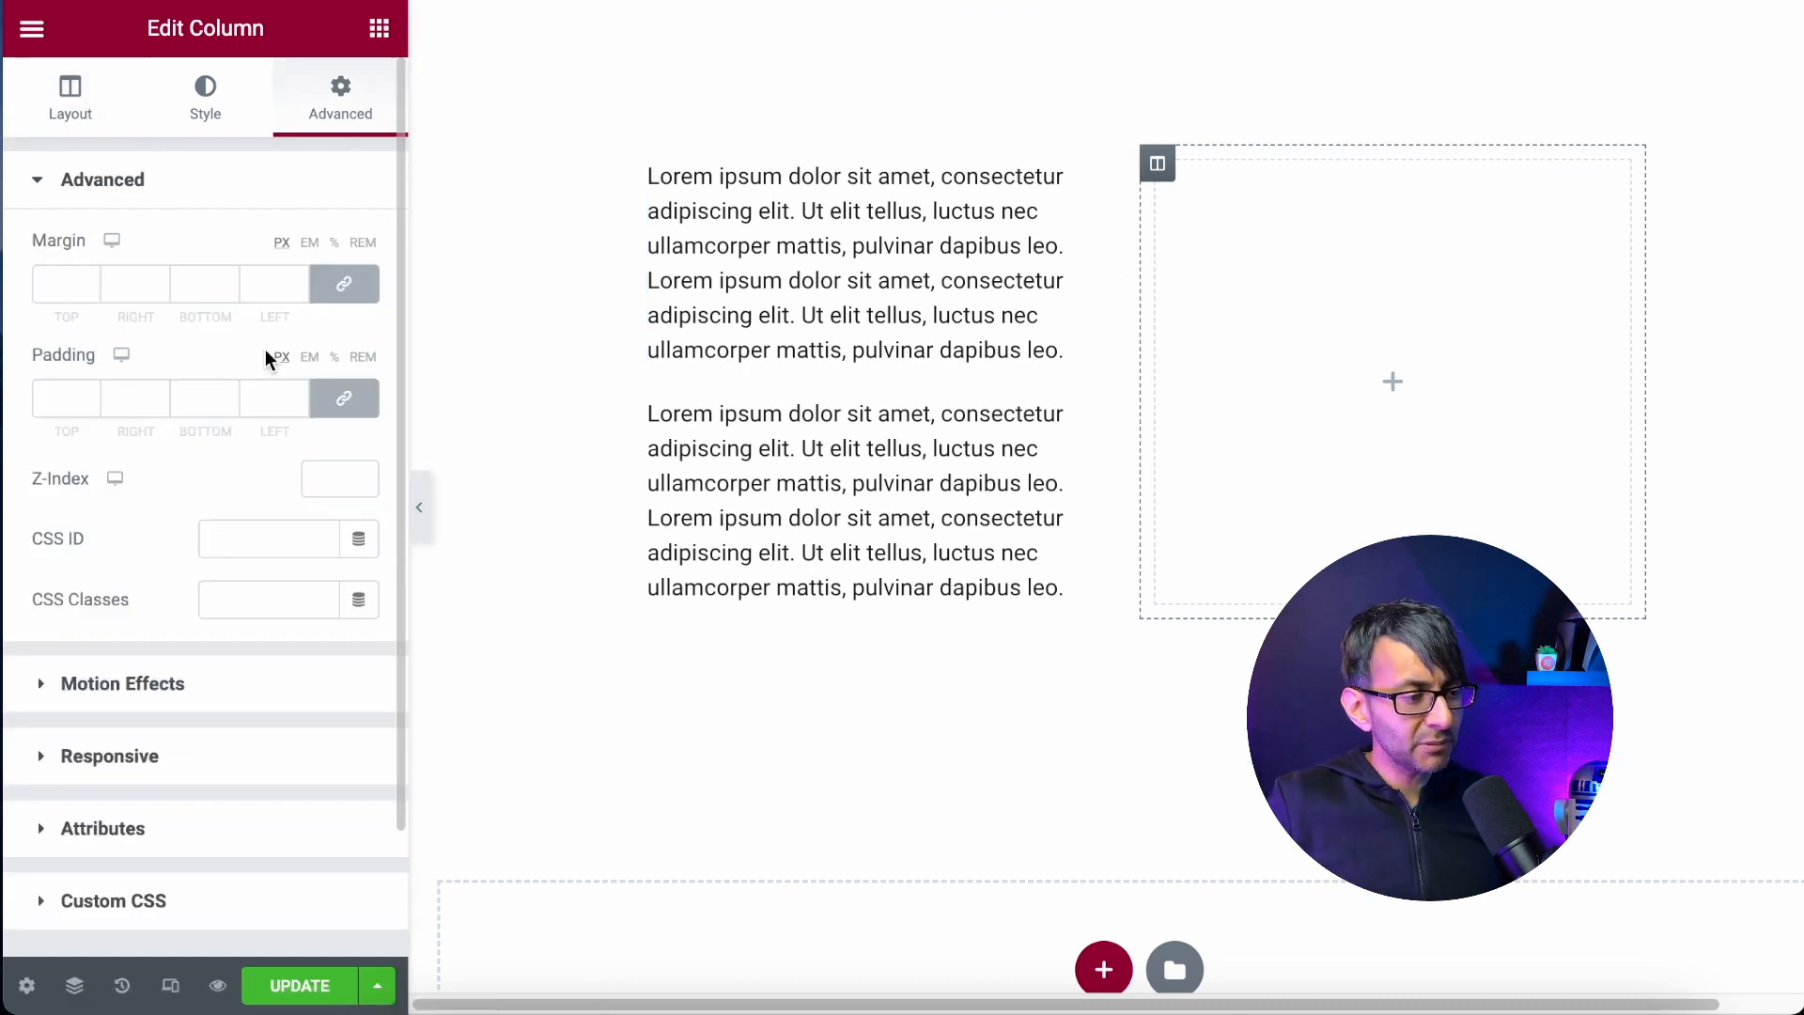
# - Select the first text block and add custom CSS .elementor-widget-text-editor p:last-child{margin-bottom:0px;}
pyautogui.click(856, 262)
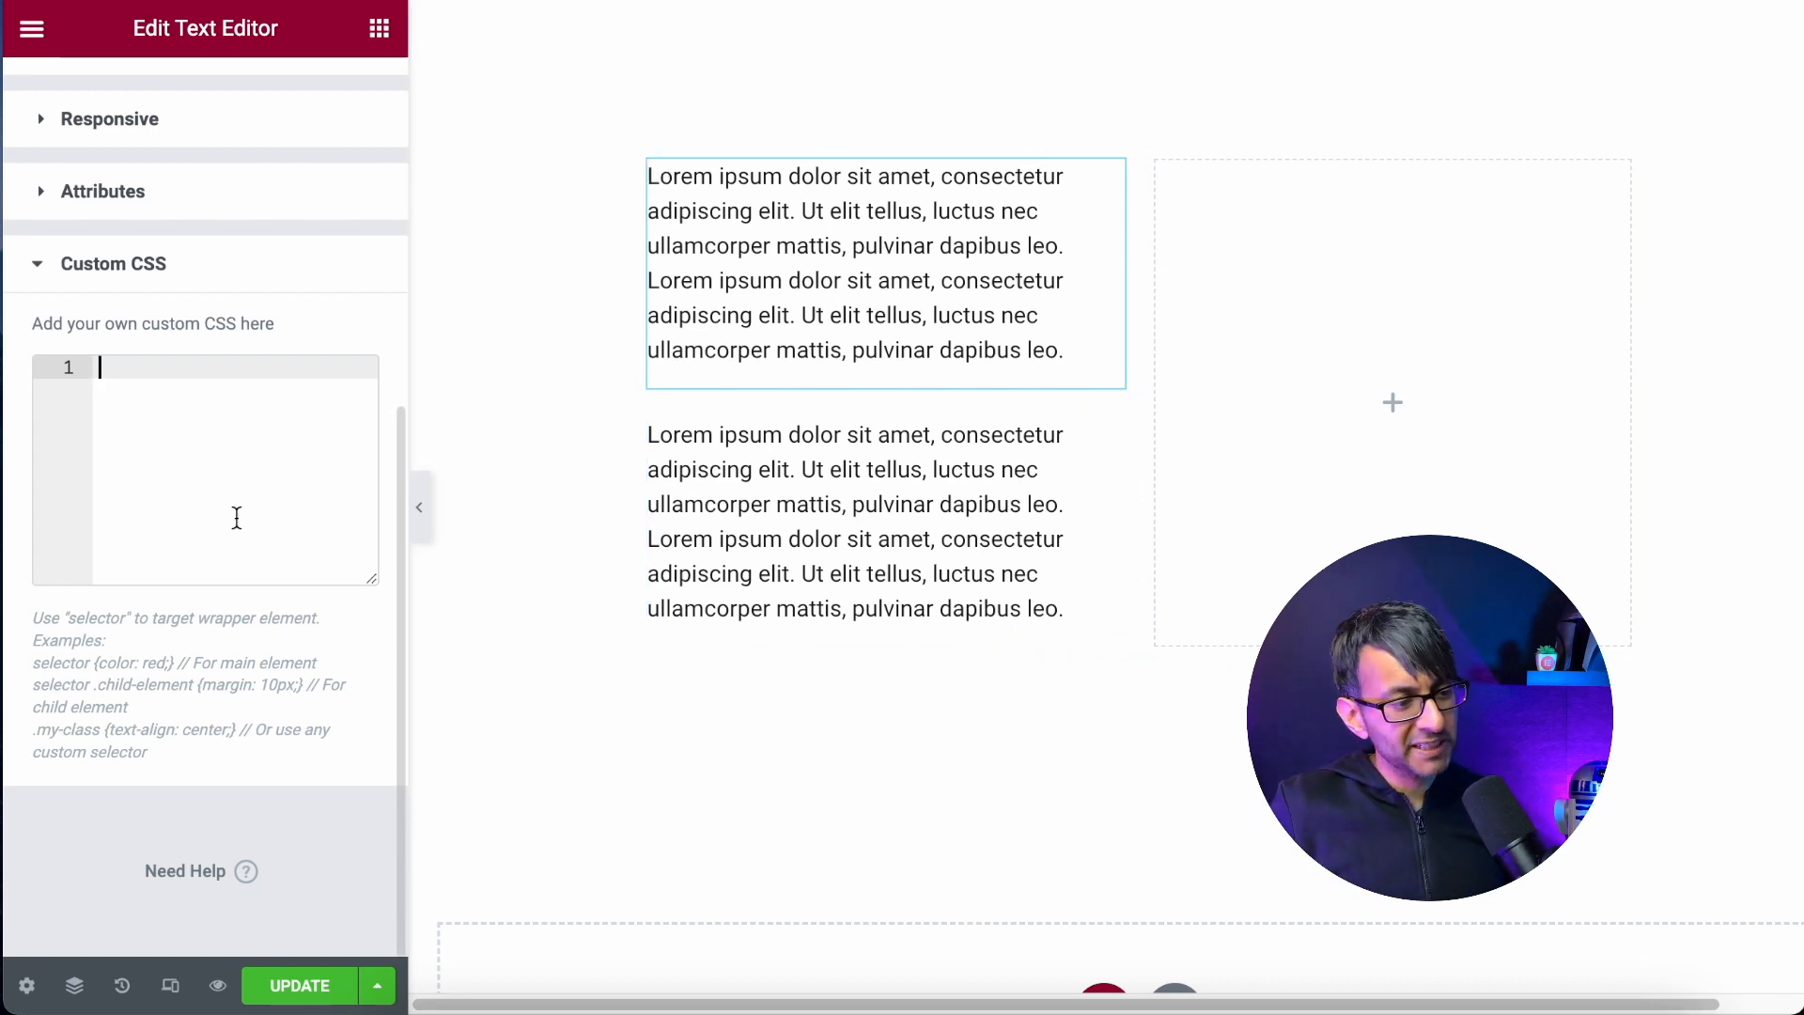
pyautogui.write('.elementor-widget-text-editor p:last-child{margin-bottom:0px;}')
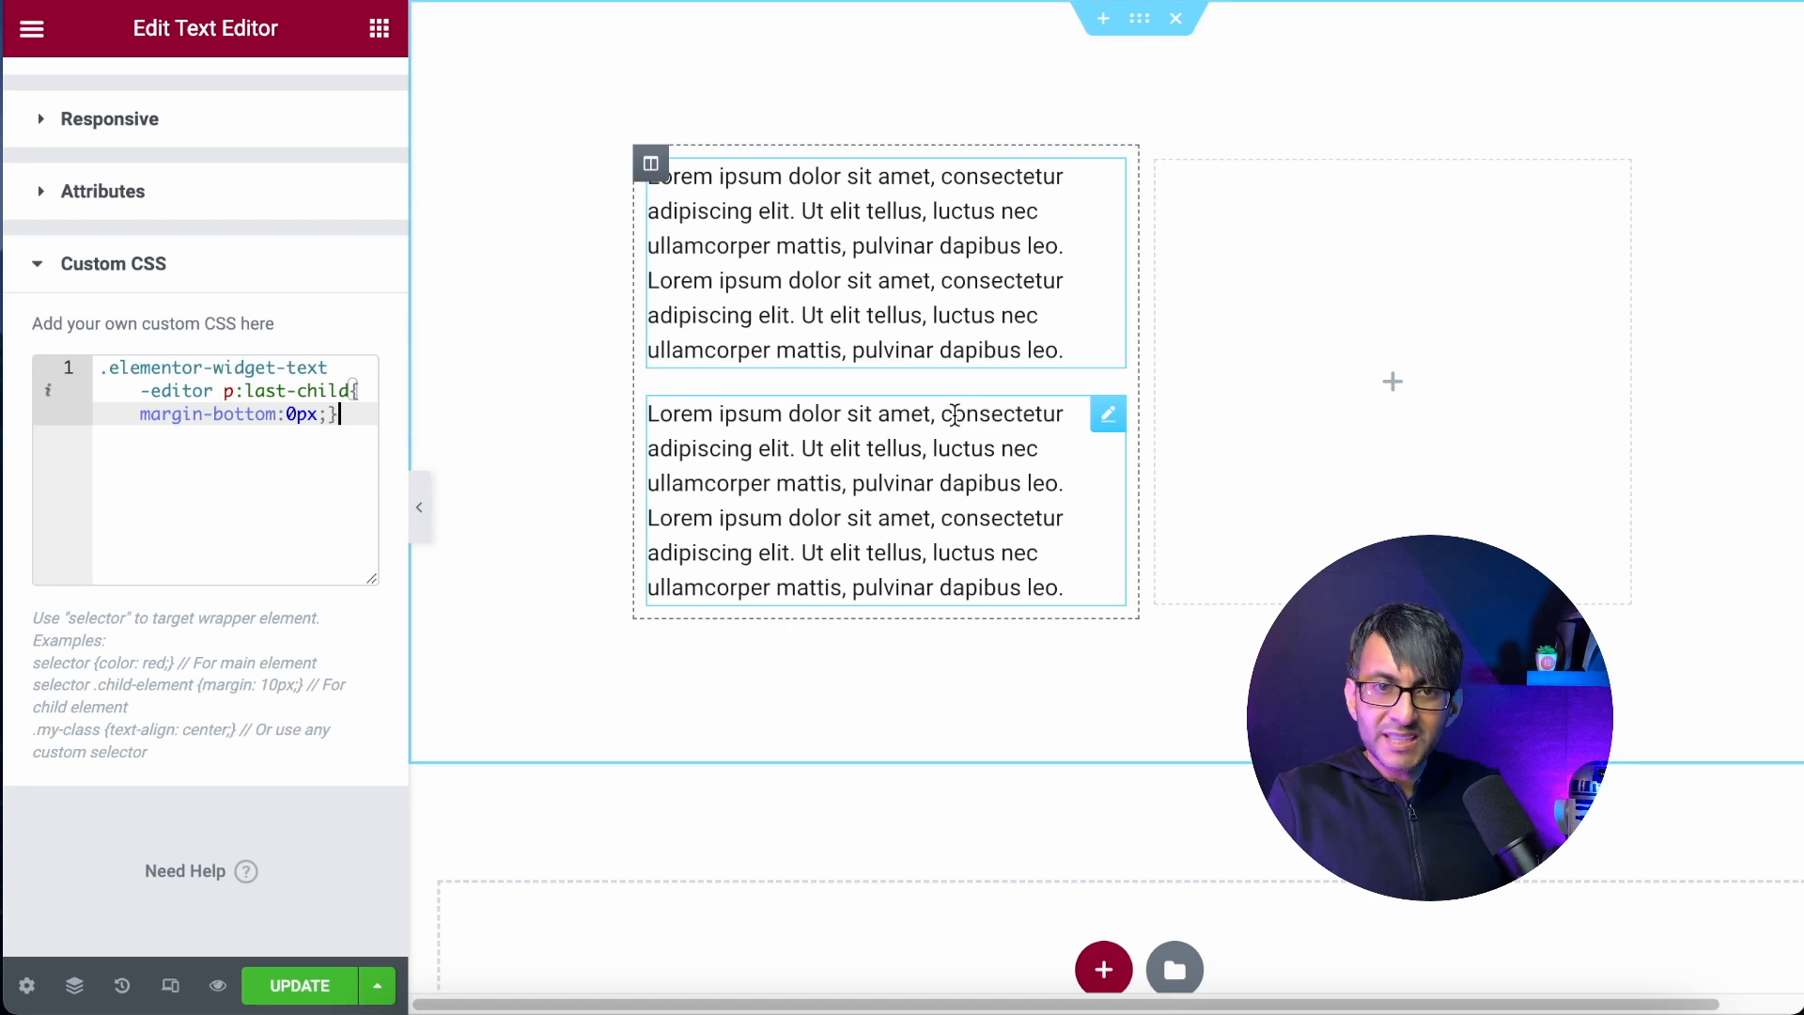